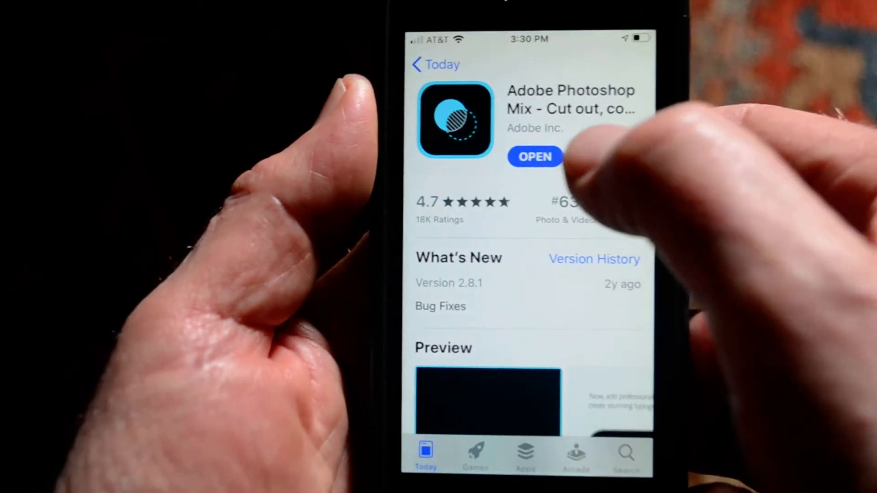
Step: Launch Photoshop Mix from its App Store page to reach the new-project choices
click(534, 156)
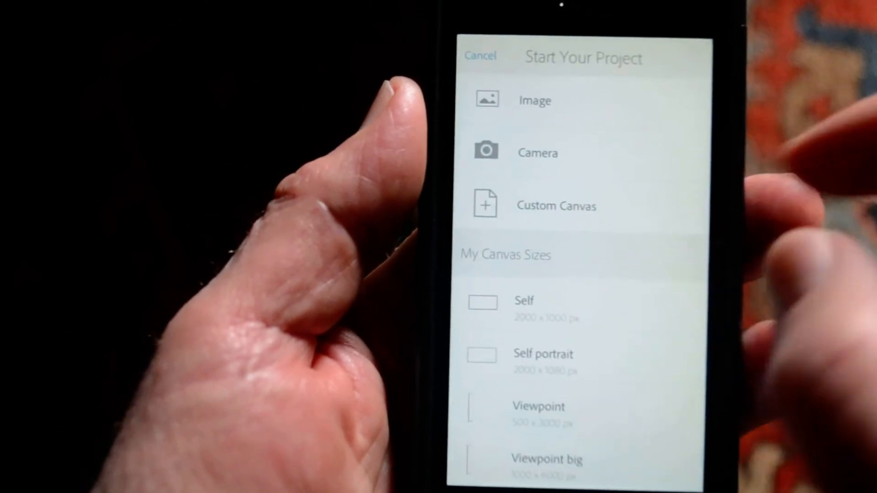
Step: Create a custom canvas named 'vv' sized 1000 × 6000 px
click(546, 459)
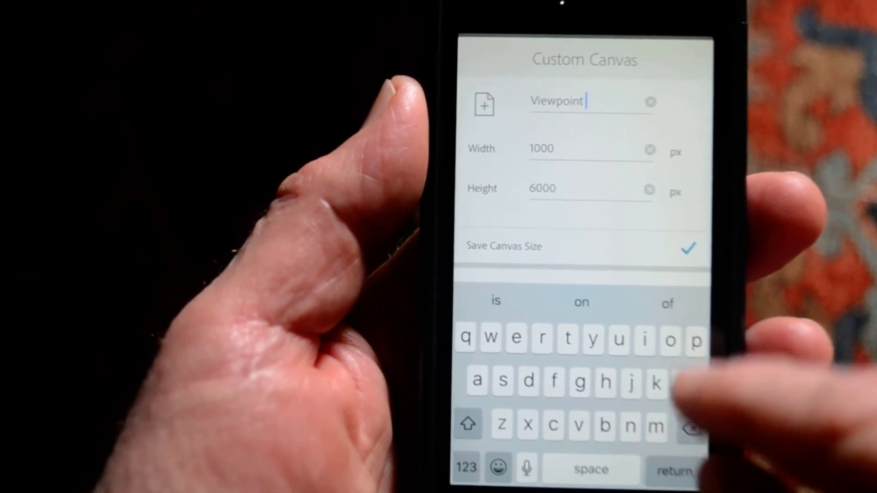
text(vv)
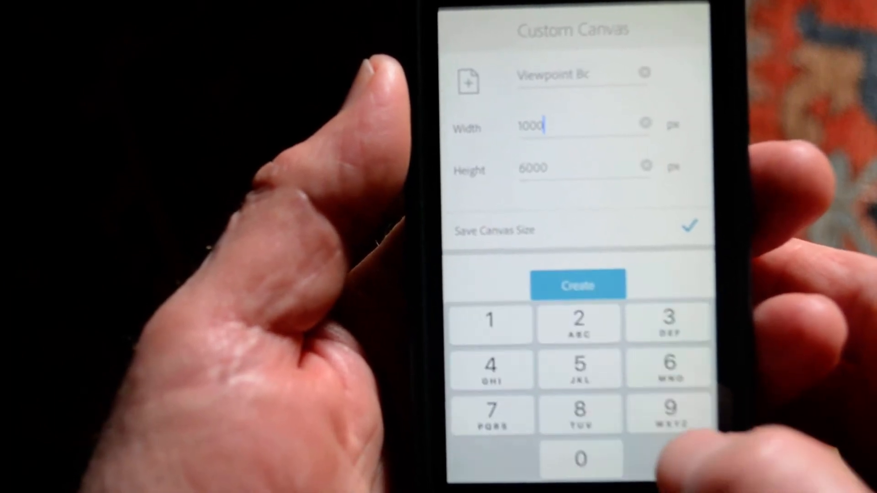
click(577, 285)
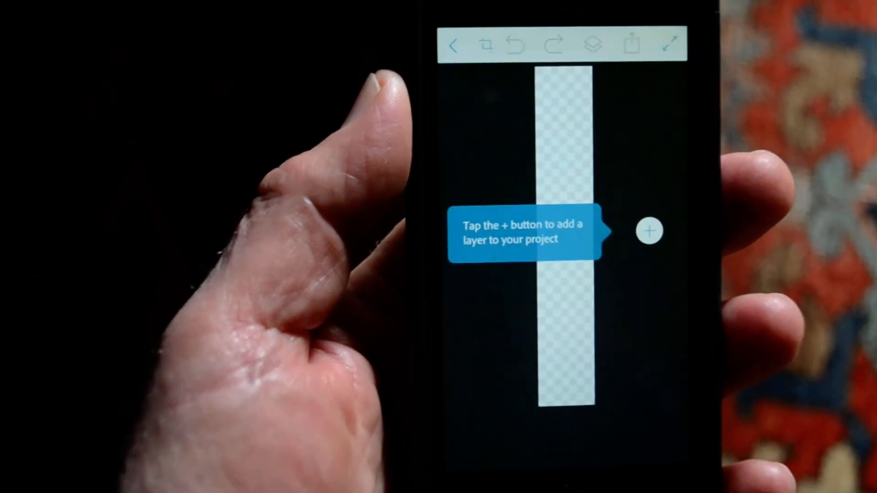
Step: Add the grass-and-planks photo as an image layer, keeping the canvas size unchanged
click(650, 231)
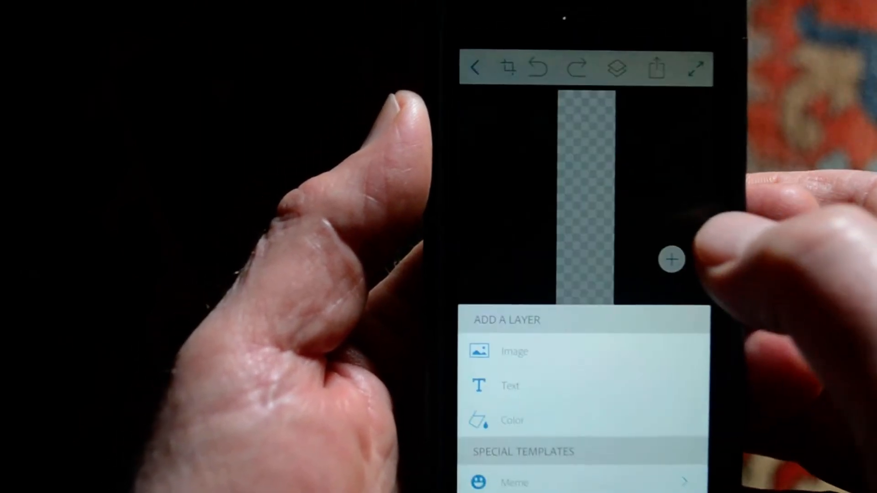
click(513, 351)
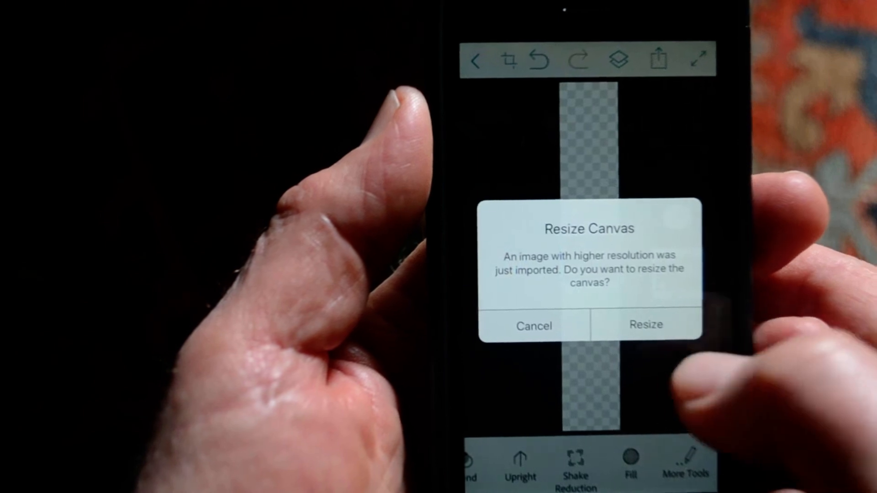
click(644, 325)
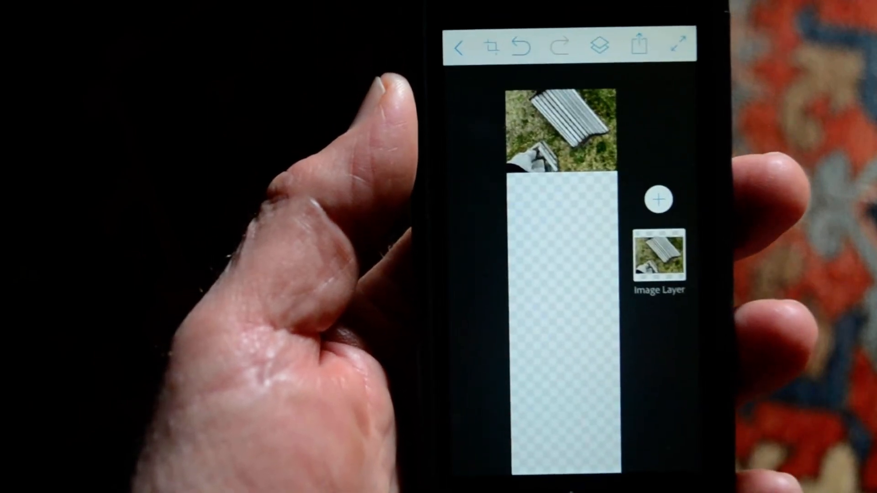
Step: Add the second black-and-white photo from the 5 up album below the first, keeping canvas size
click(658, 199)
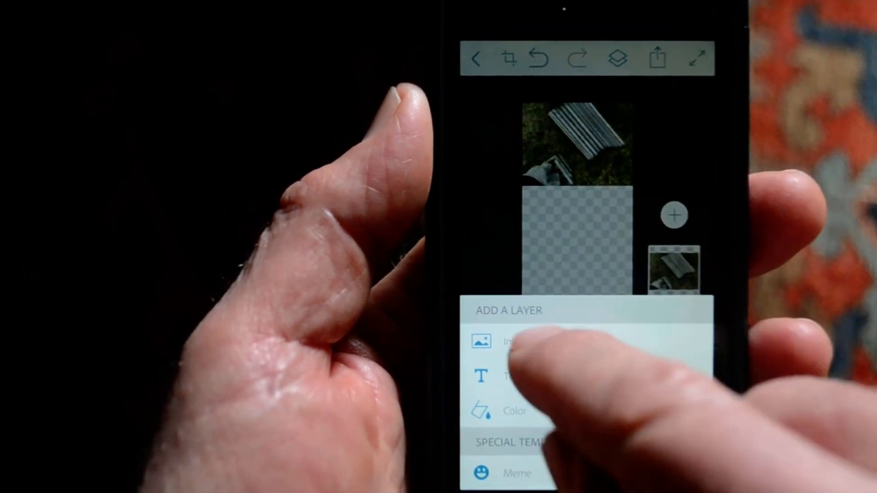
click(498, 341)
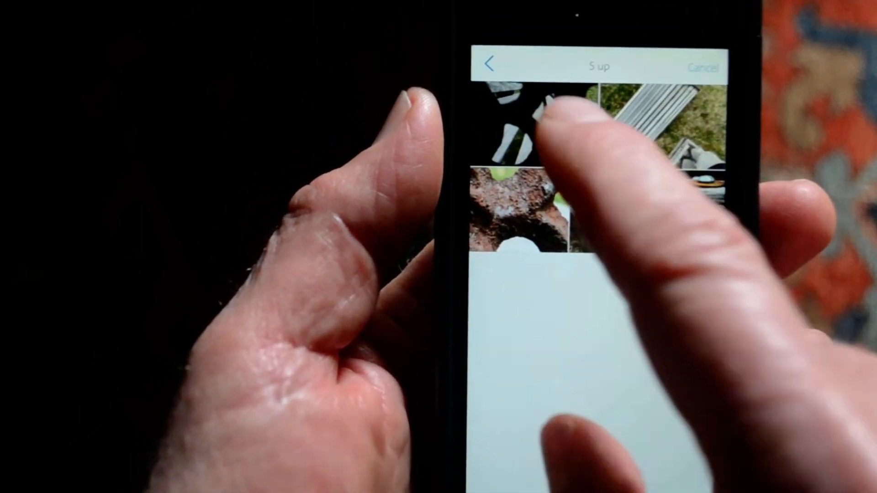
click(545, 129)
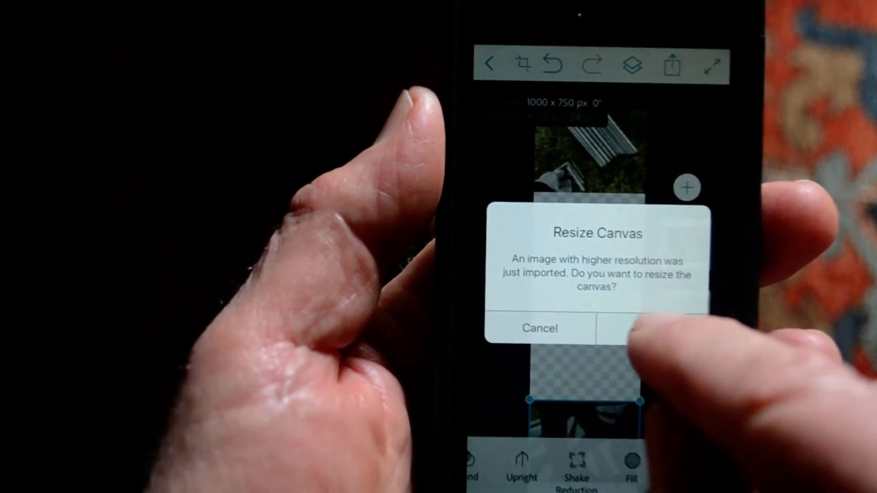
click(648, 329)
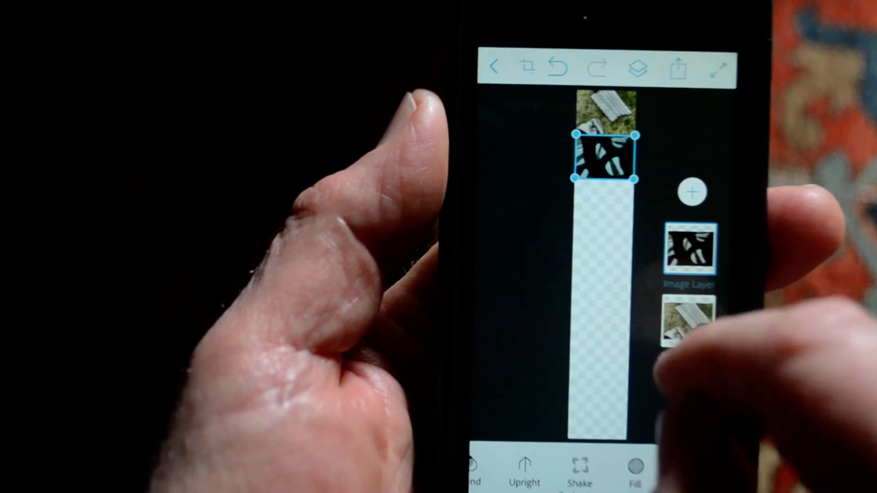
click(694, 191)
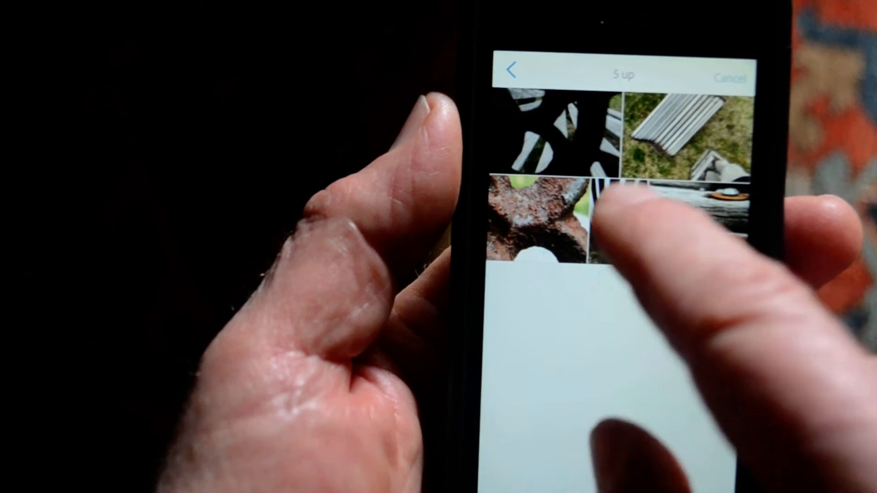
Step: Add the striped 1000 × 1333 px photo as another layer without resizing the canvas
click(614, 218)
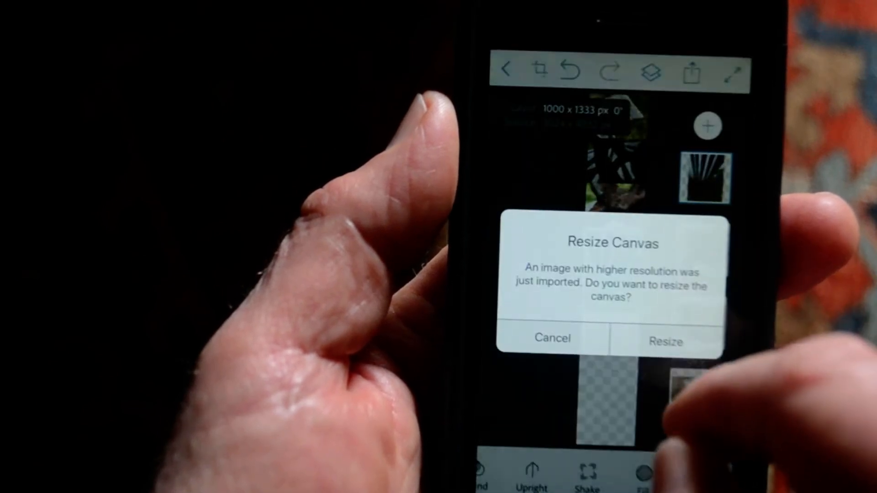
click(665, 342)
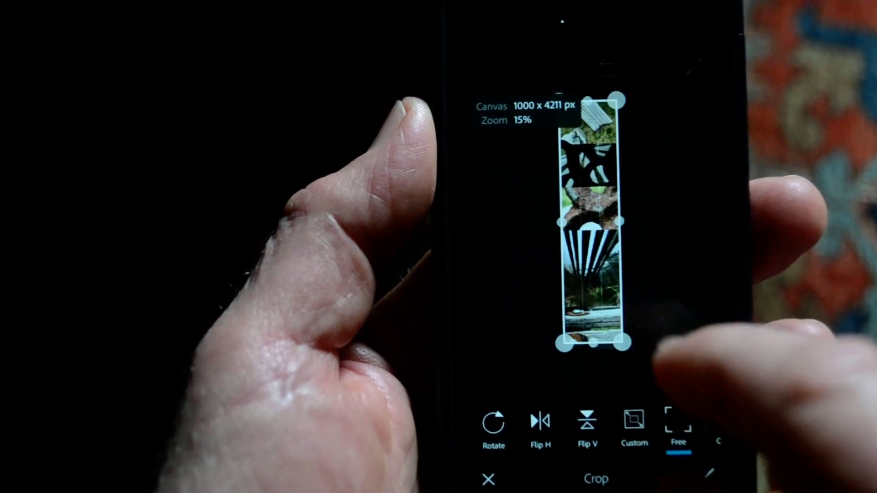
Step: Crop the canvas bottom up to the five stacked photos and bring up the sharing destinations
drag(588, 347, 587, 335)
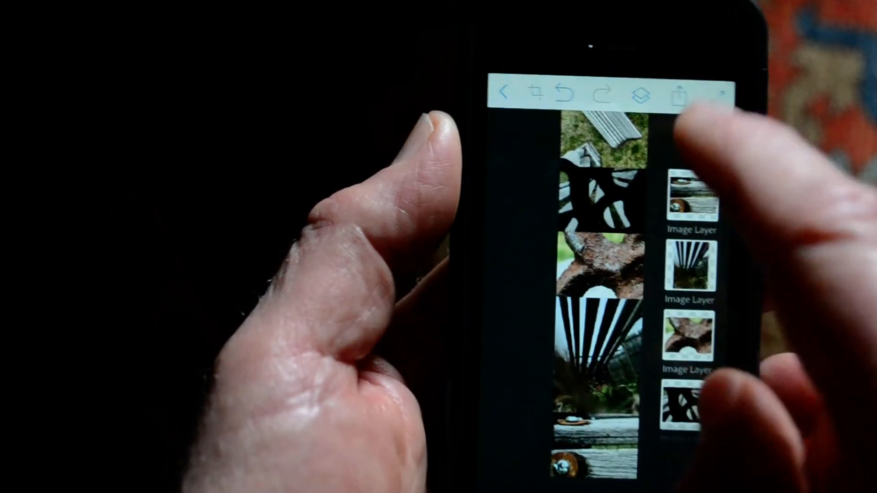
click(679, 93)
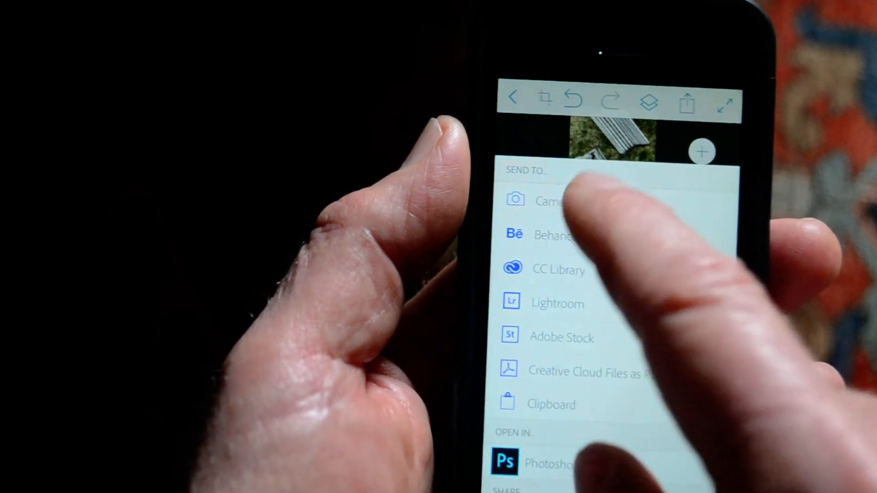